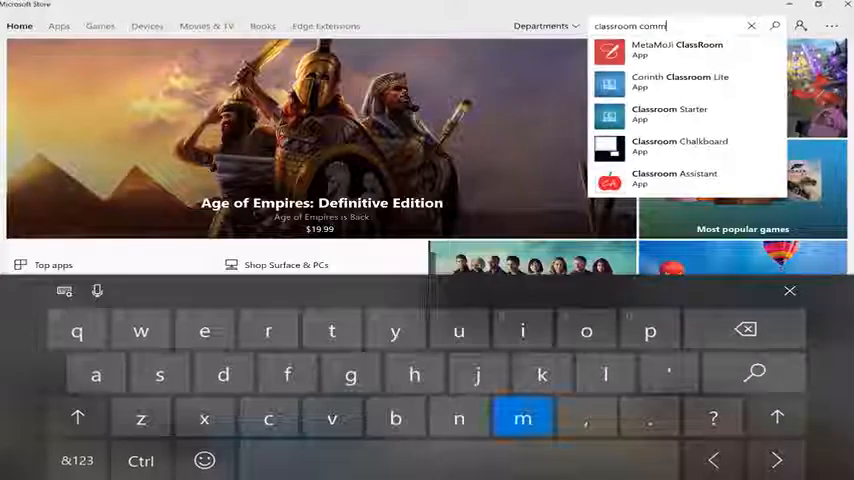
Find Classroom Commander Teacher in the Store and get it without signing in.
{"action": "type", "text": "ander"}
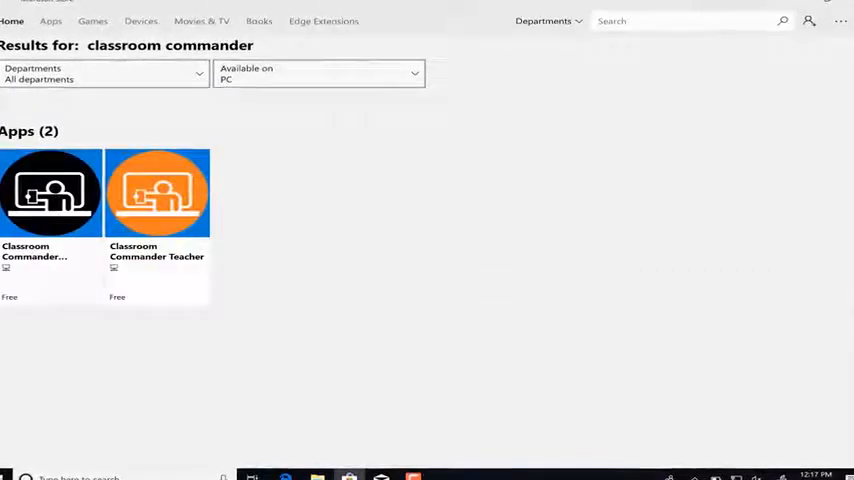
{"action": "left_click", "coordinate": [156, 192]}
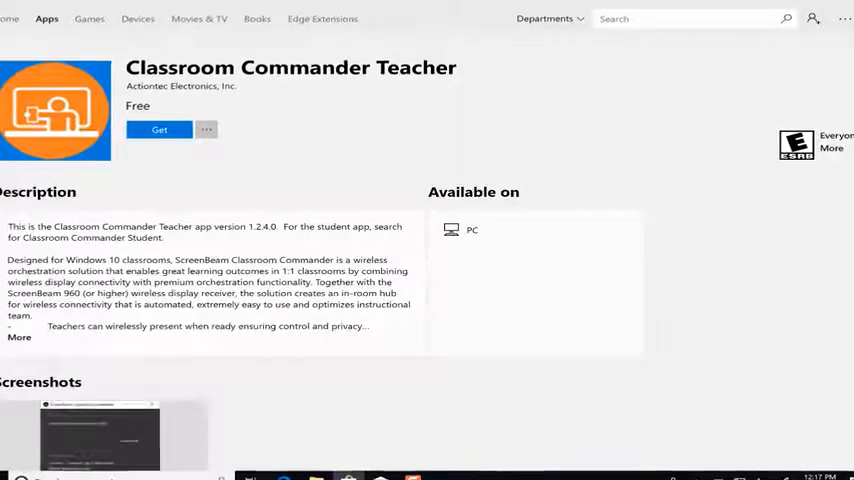
{"action": "left_click", "coordinate": [159, 129]}
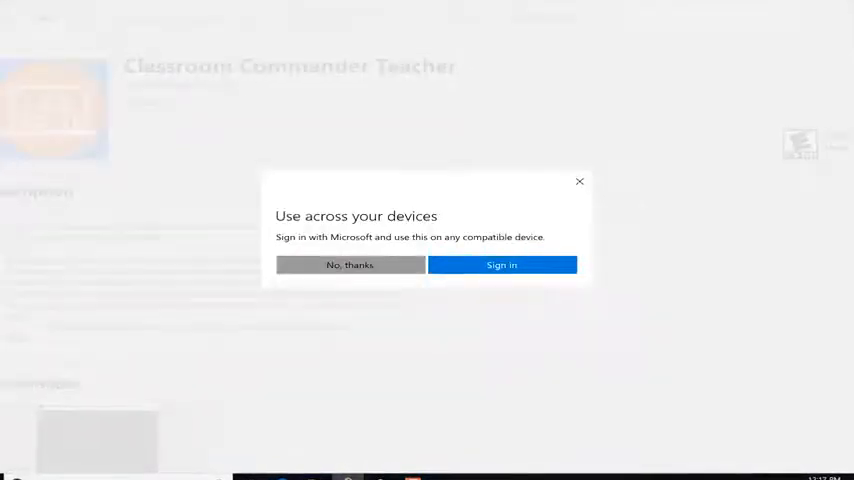
{"action": "left_click", "coordinate": [350, 264]}
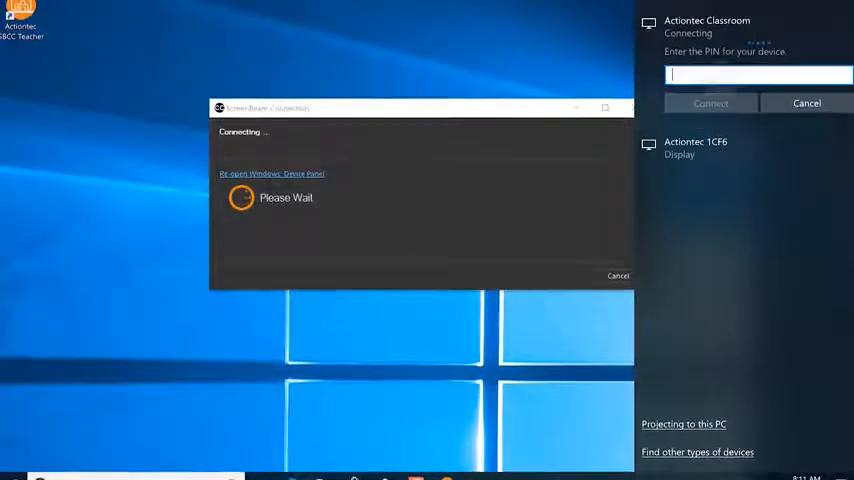
{"action": "left_click", "coordinate": [757, 74]}
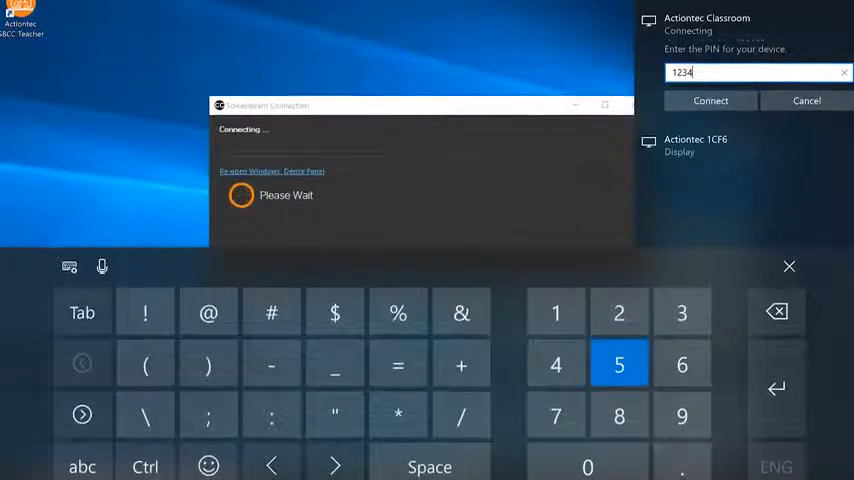
{"action": "left_click", "coordinate": [710, 100]}
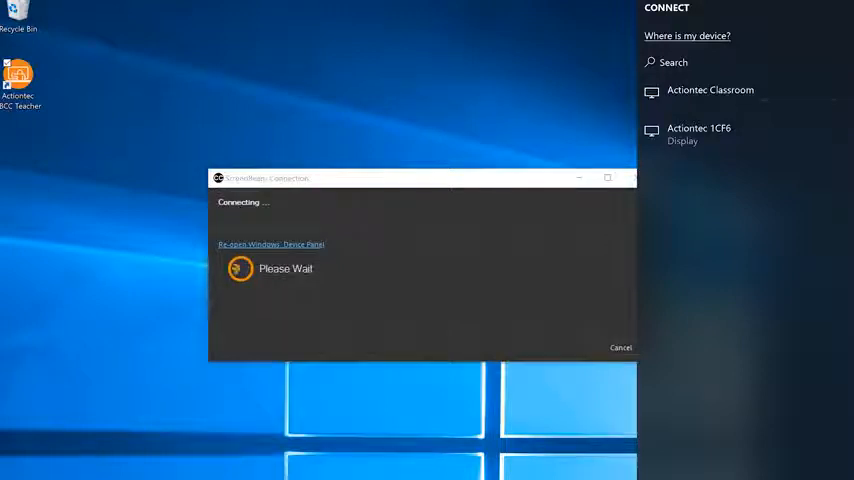
Select Actiontec Classroom in the Windows Connect panel.
{"action": "left_click", "coordinate": [710, 90]}
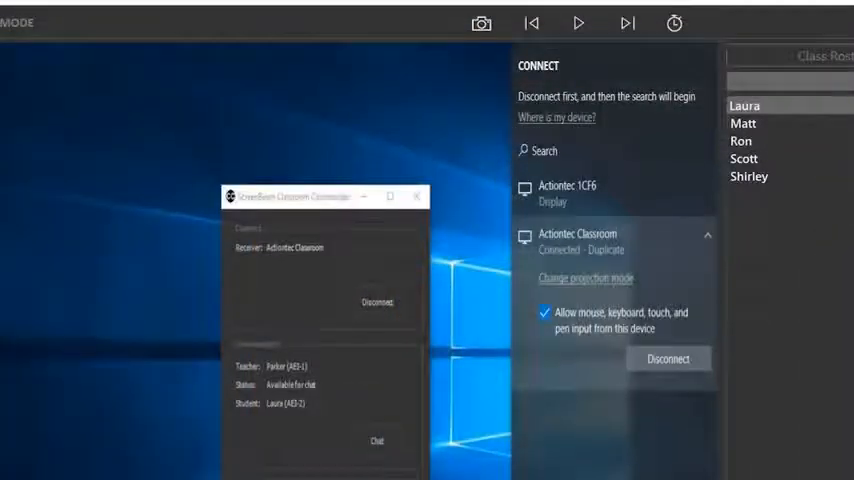
Advance monitoring from Laura to Ron, the next student in the roster.
{"action": "left_click", "coordinate": [741, 141]}
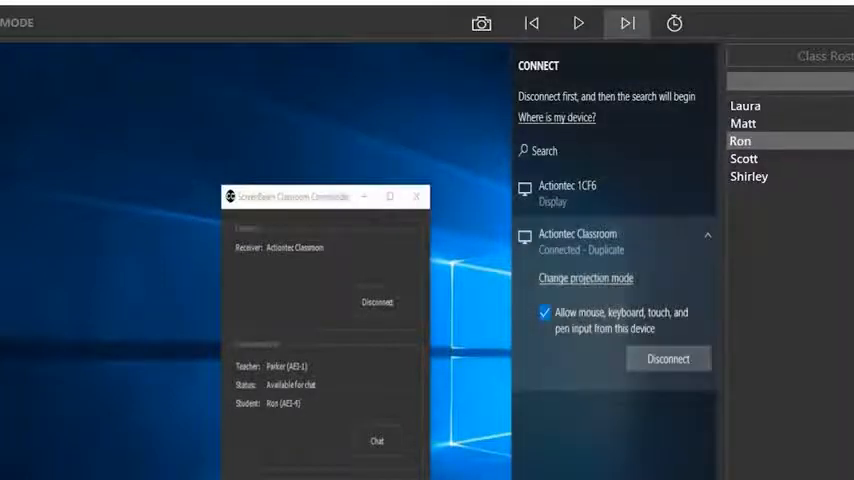